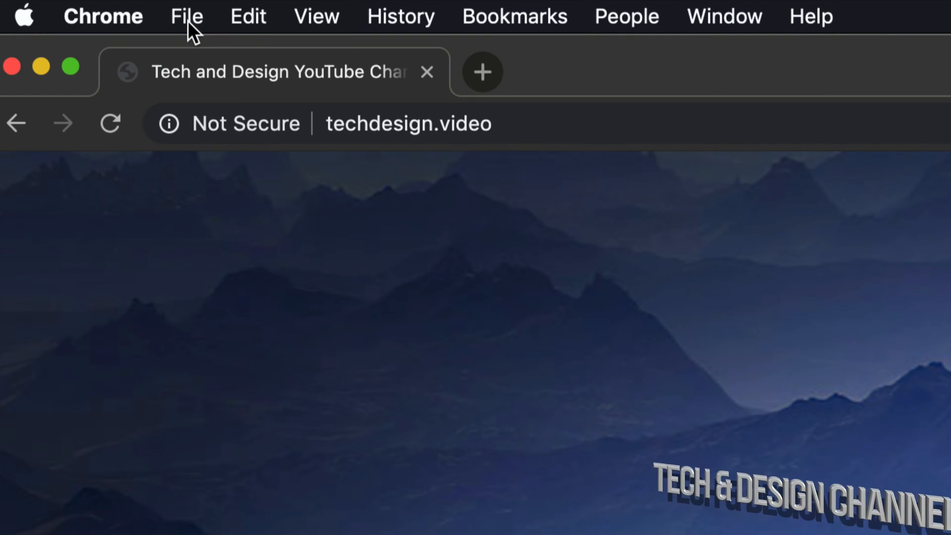
- Open a new Incognito window from Chrome's File menu
click(185, 16)
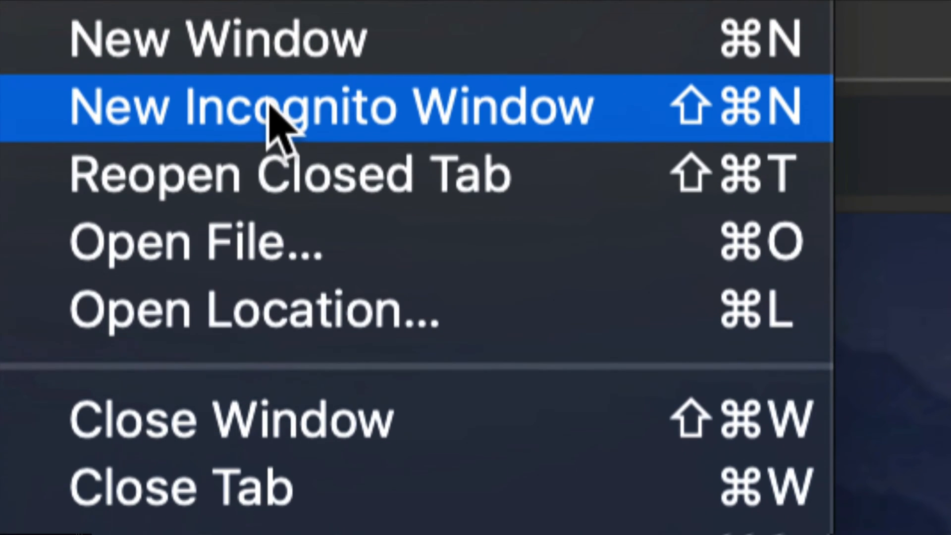
click(333, 108)
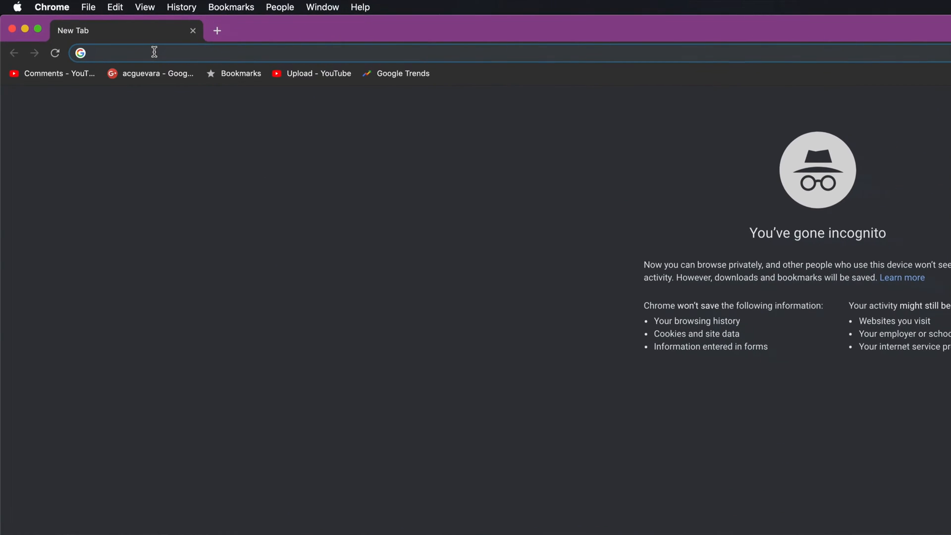
- Enter 'video' in the Incognito tab's address bar
text(video)
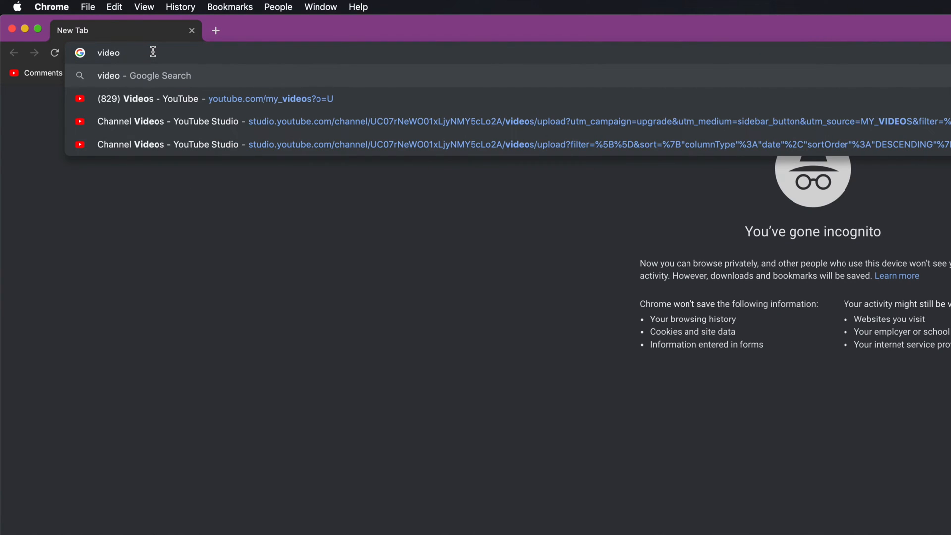